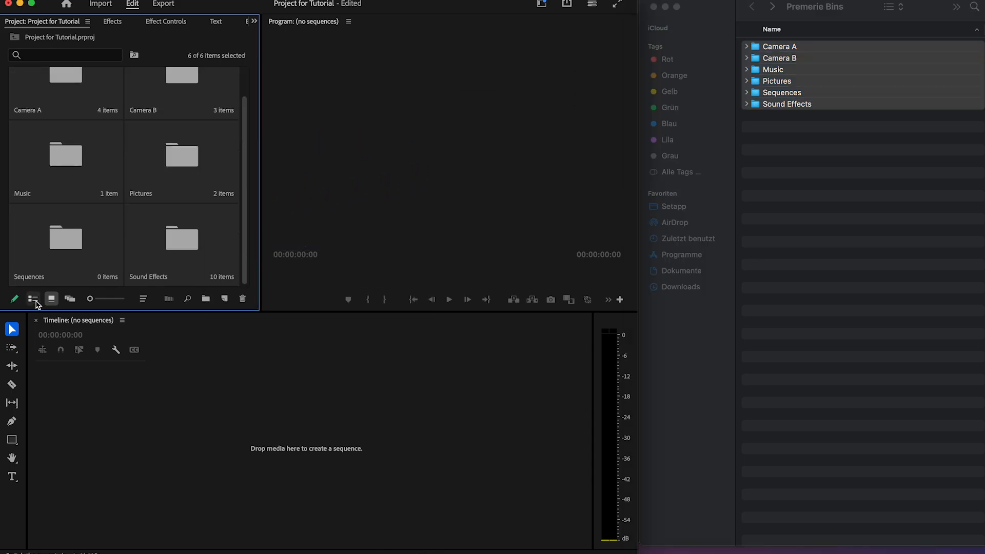
Switch the emptied Project panel to List View
{"action": "left_click", "coordinate": [32, 298]}
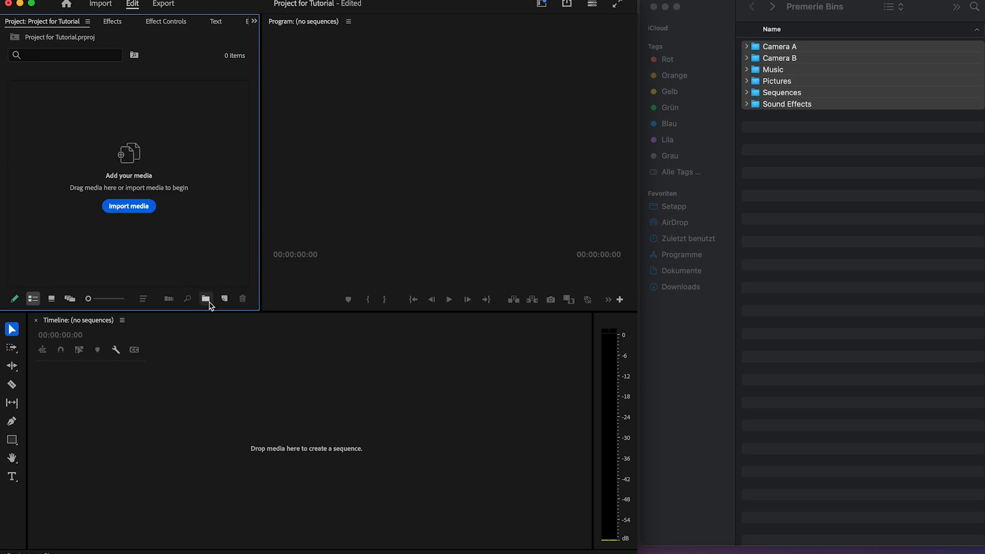
Add four new bins named Camera Footage A, Camera Footage B, Music and Sound Effects
{"action": "left_click", "coordinate": [206, 298]}
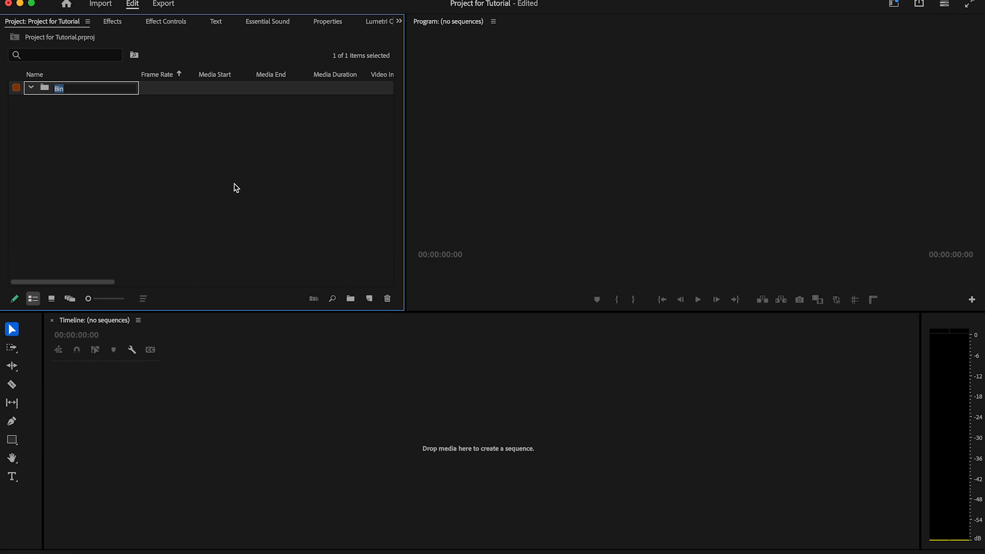
{"action": "type", "text": "Camera Footage A"}
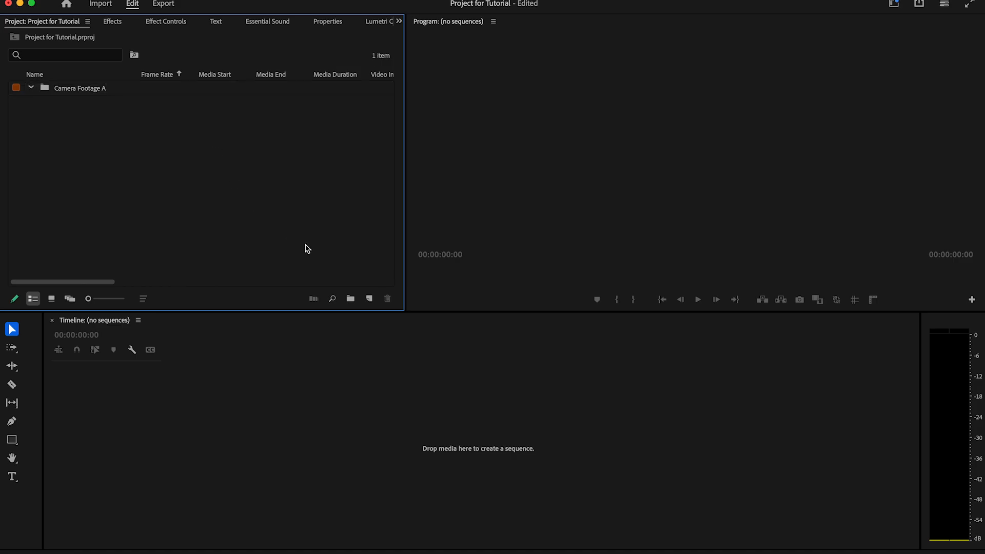
{"action": "left_click", "coordinate": [350, 298]}
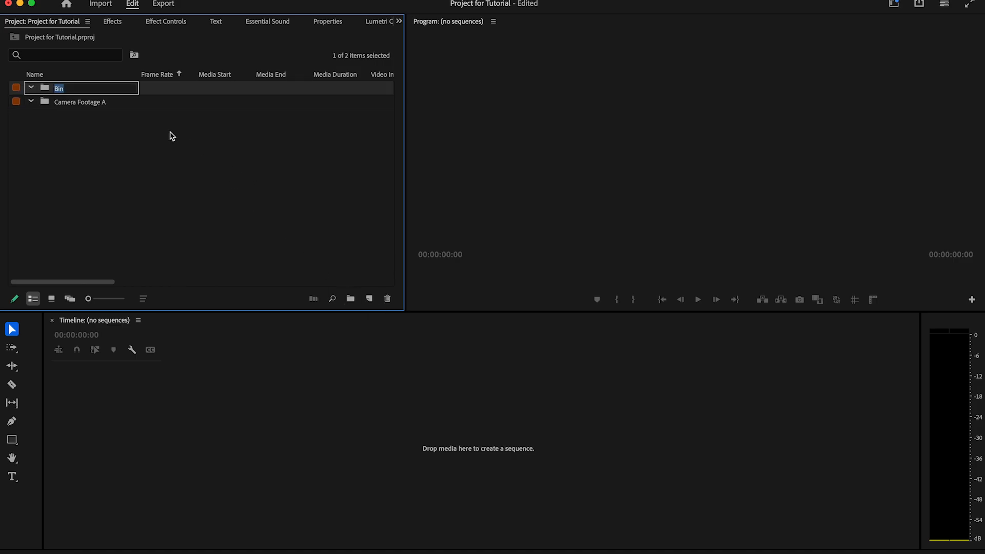
{"action": "type", "text": "Camera Footage B"}
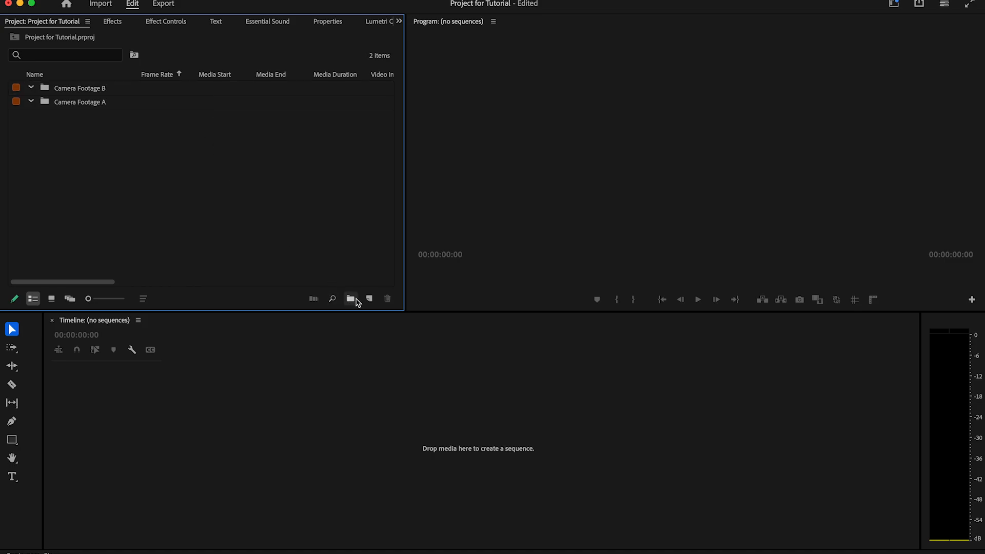
{"action": "type", "text": "Music"}
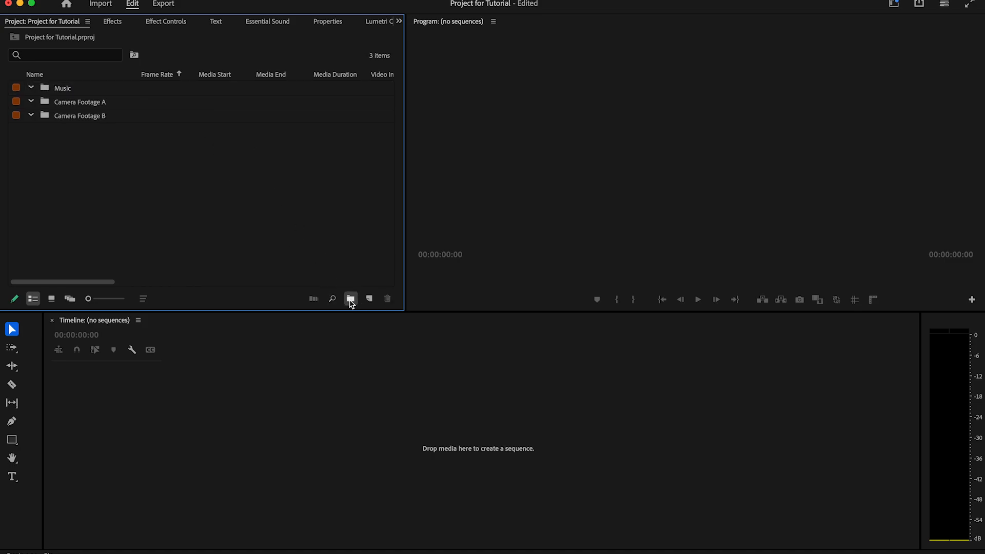
{"action": "left_click", "coordinate": [350, 299]}
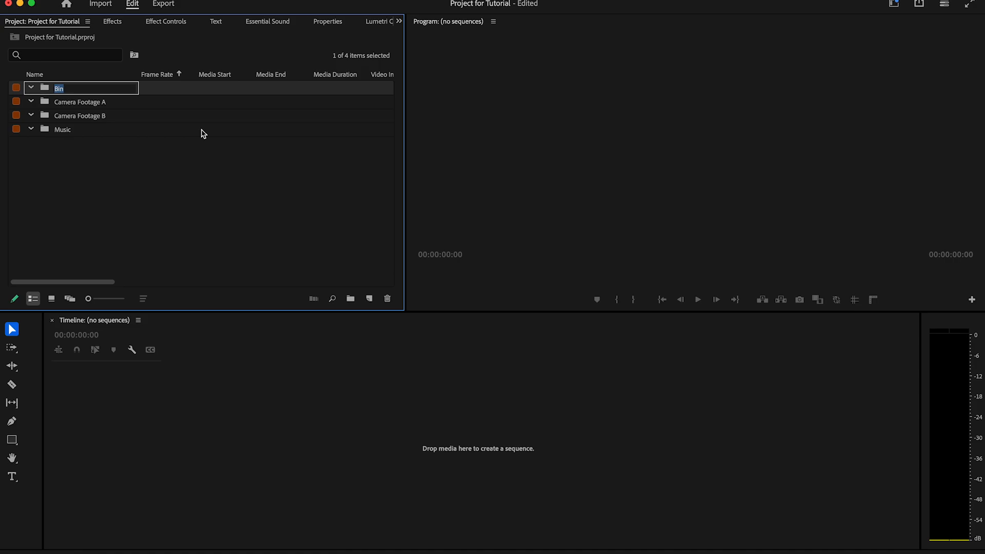
{"action": "type", "text": "Sound Effects"}
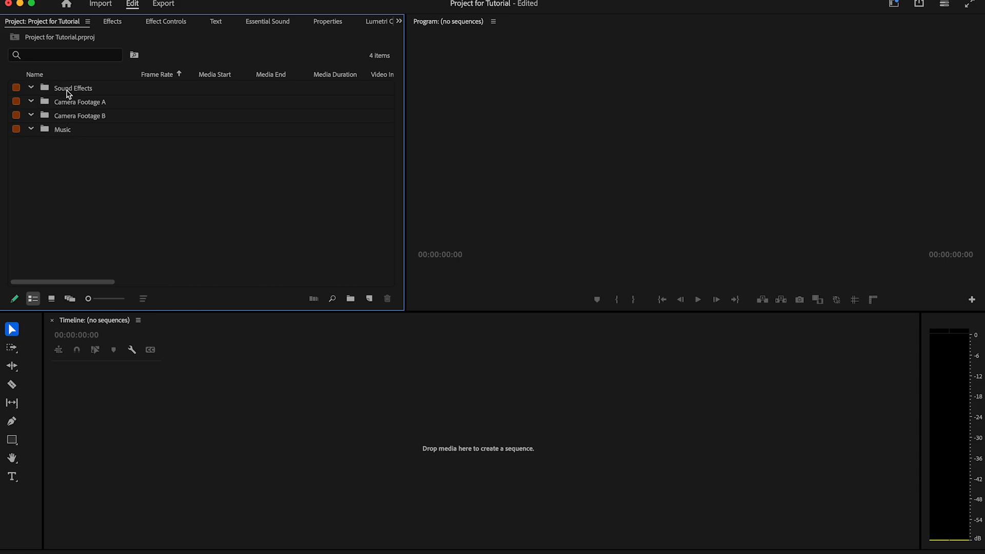
Label Sound Effects violet, Camera Footage A blue and Camera Footage B pink
{"action": "right_click", "coordinate": [69, 92]}
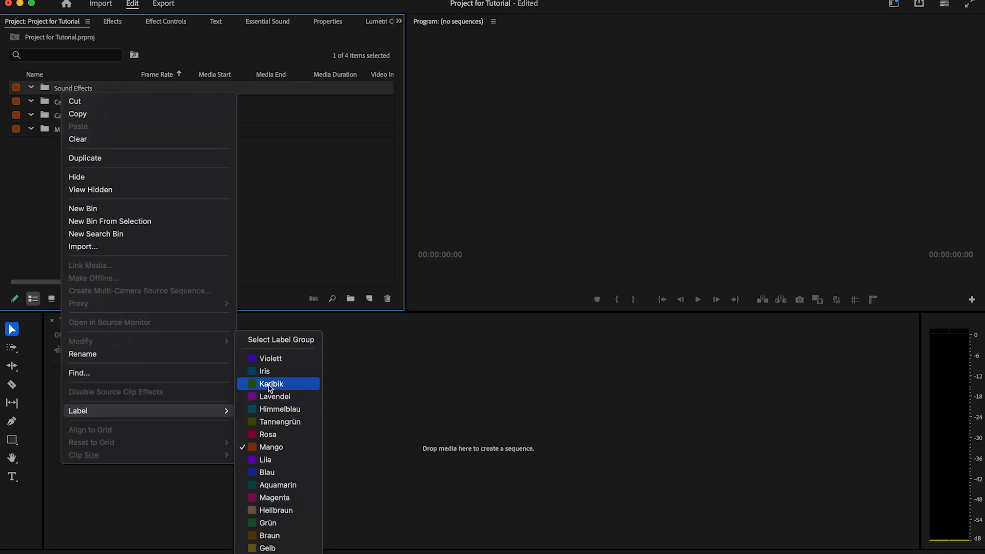
{"action": "left_click", "coordinate": [271, 383]}
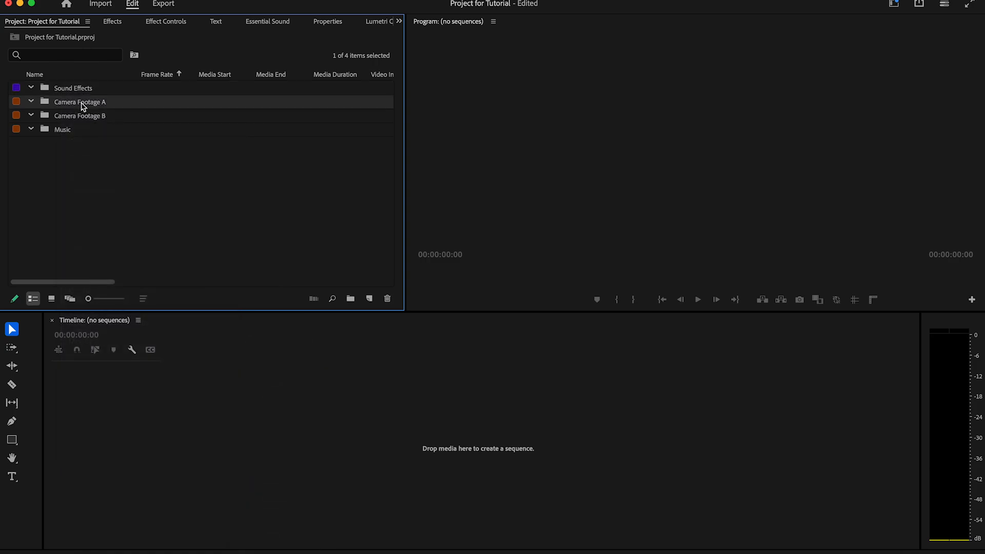
{"action": "right_click", "coordinate": [82, 102]}
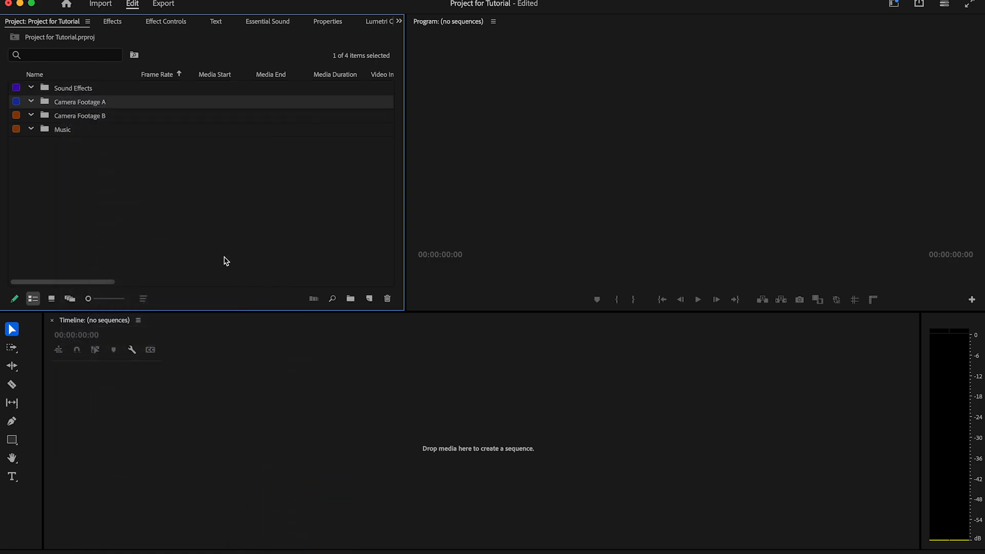
{"action": "right_click", "coordinate": [80, 115]}
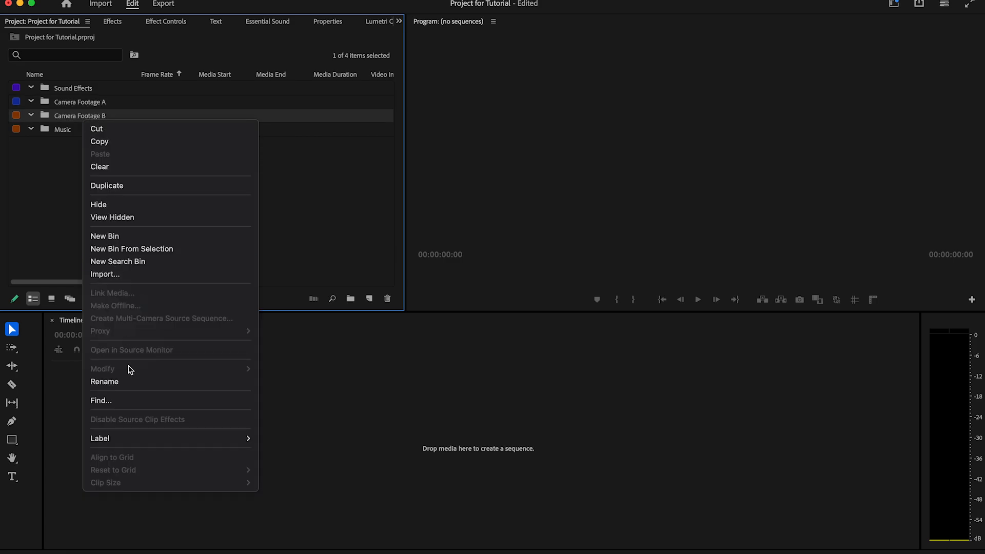
{"action": "left_click", "coordinate": [100, 438]}
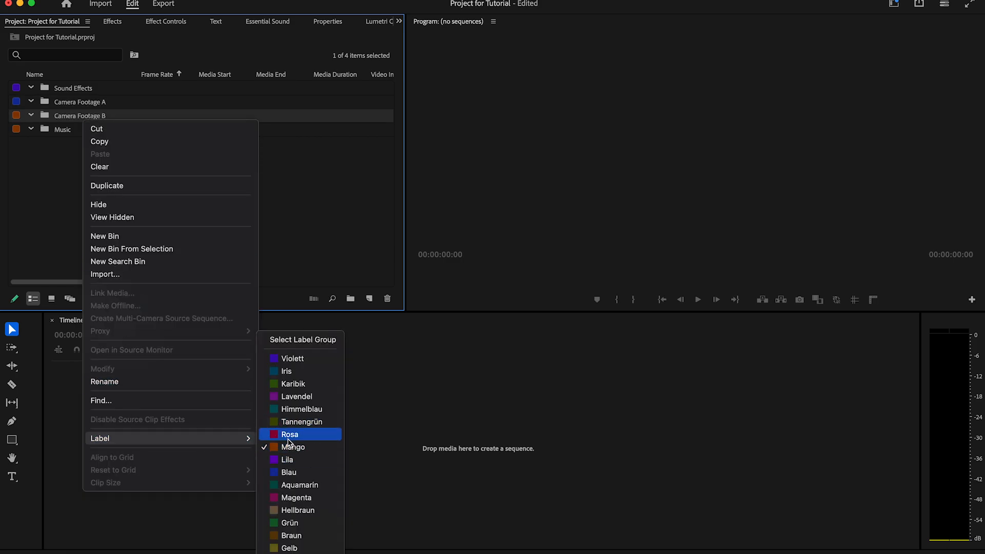
{"action": "left_click", "coordinate": [289, 434]}
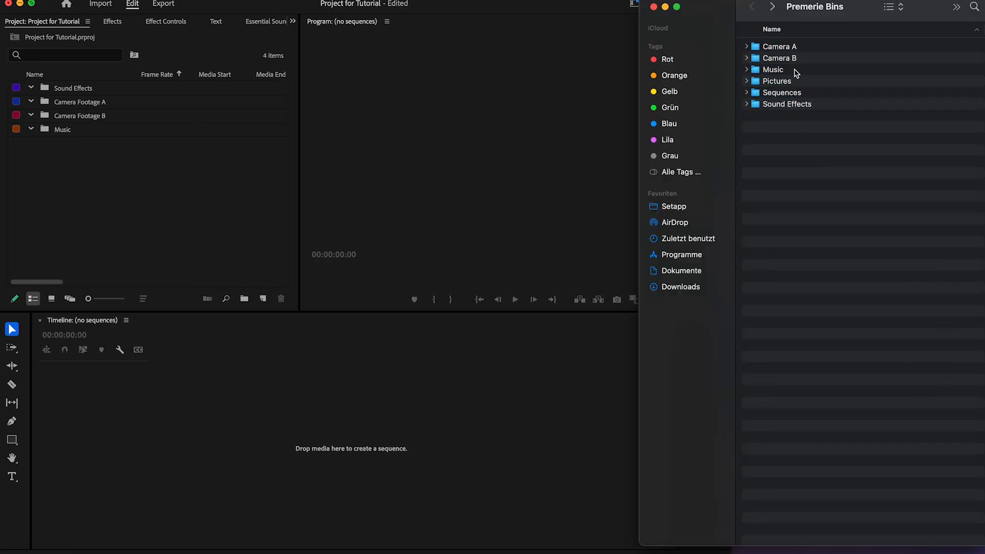
Open the Camera A folder in Finder and select its four clips
{"action": "double_click", "coordinate": [780, 46]}
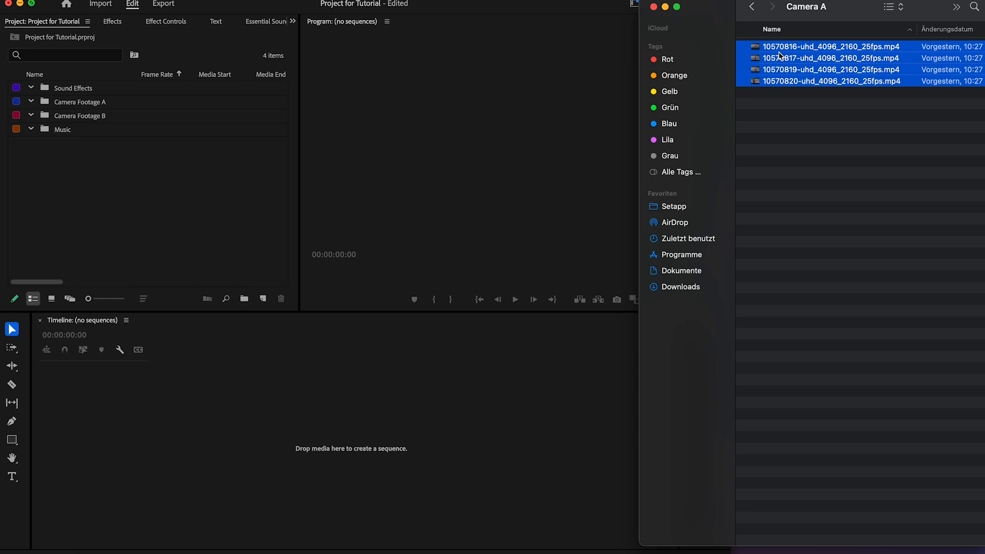
{"action": "left_click", "coordinate": [30, 102]}
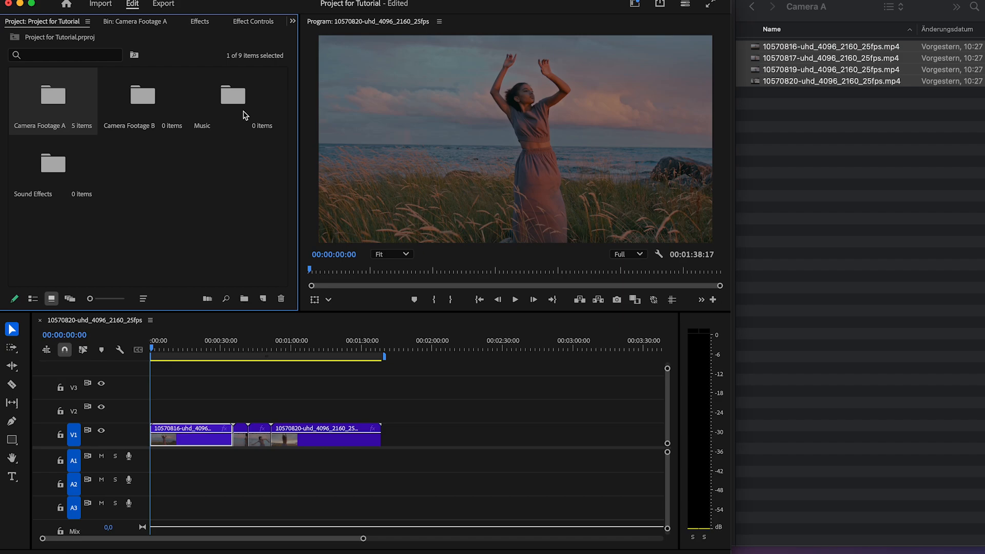
Add a Music for Intro subbin inside Music, then a new top-level bin
{"action": "double_click", "coordinate": [233, 95]}
{"action": "type", "text": "Music for Intro"}
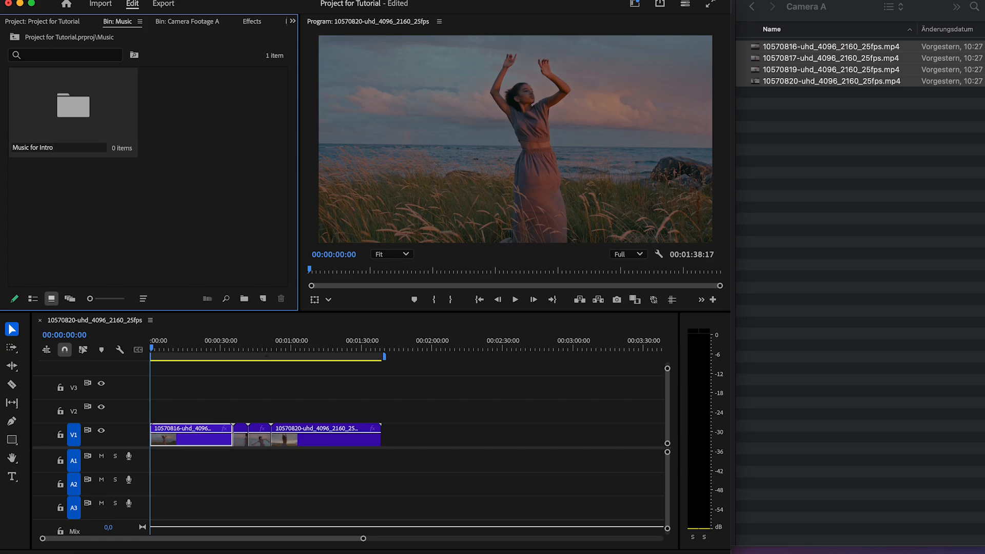
{"action": "left_click", "coordinate": [32, 299]}
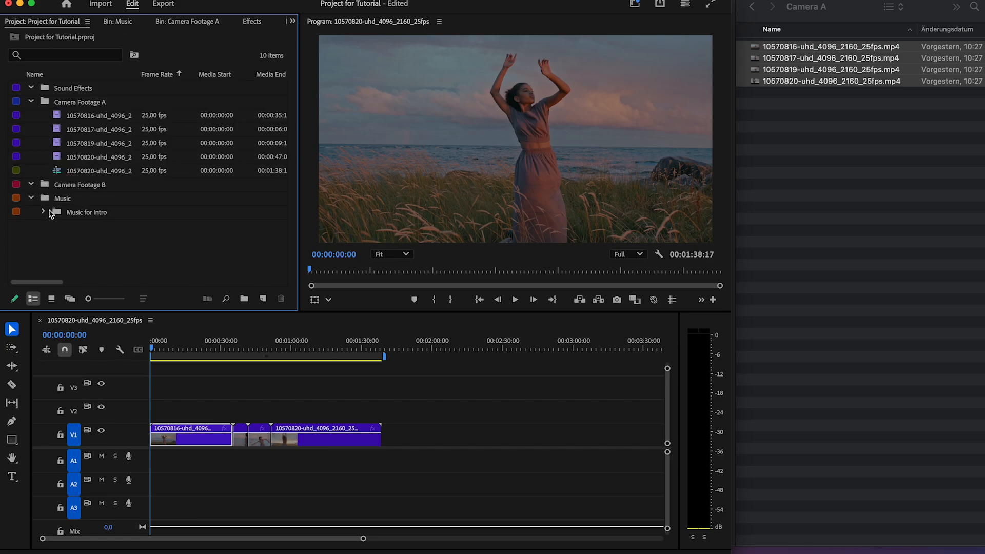
{"action": "right_click", "coordinate": [102, 245]}
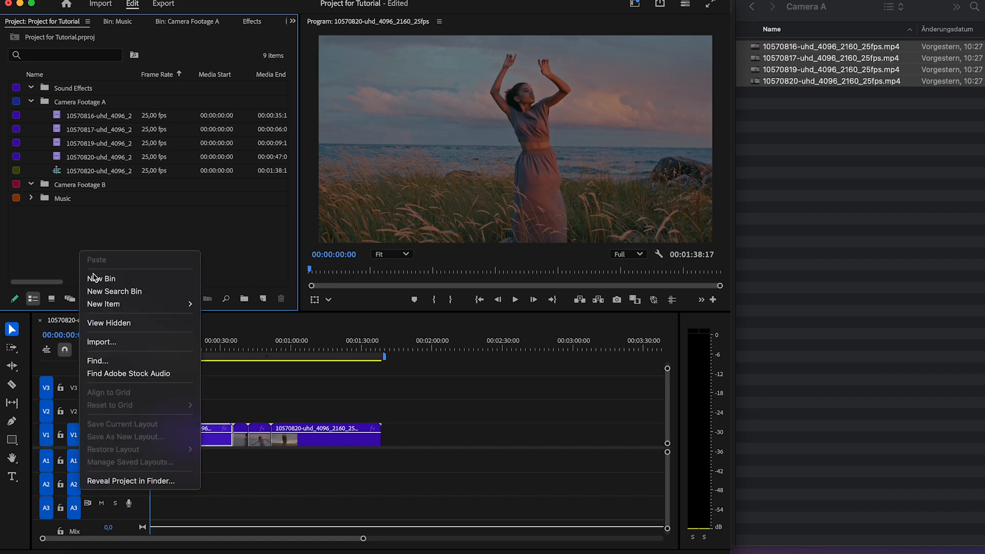
{"action": "left_click", "coordinate": [101, 279]}
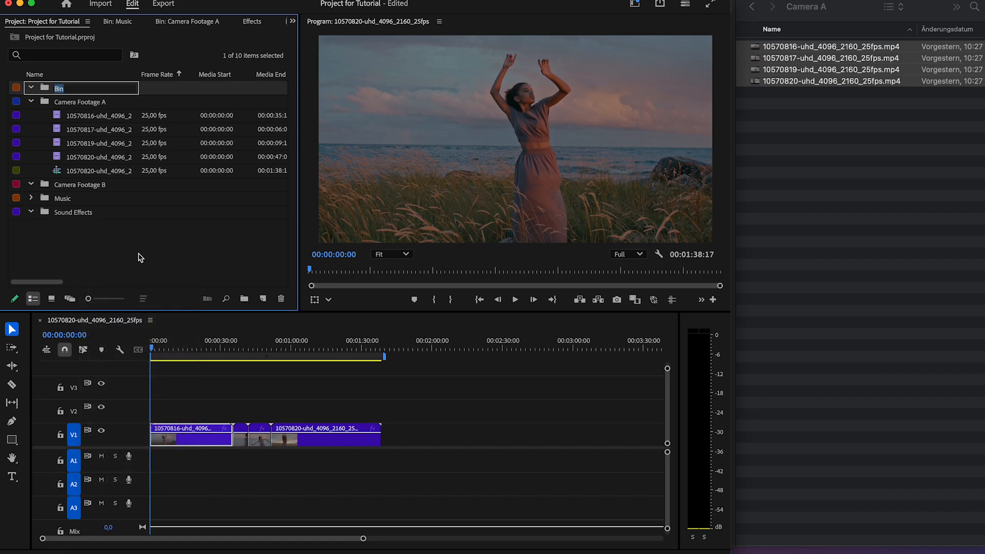